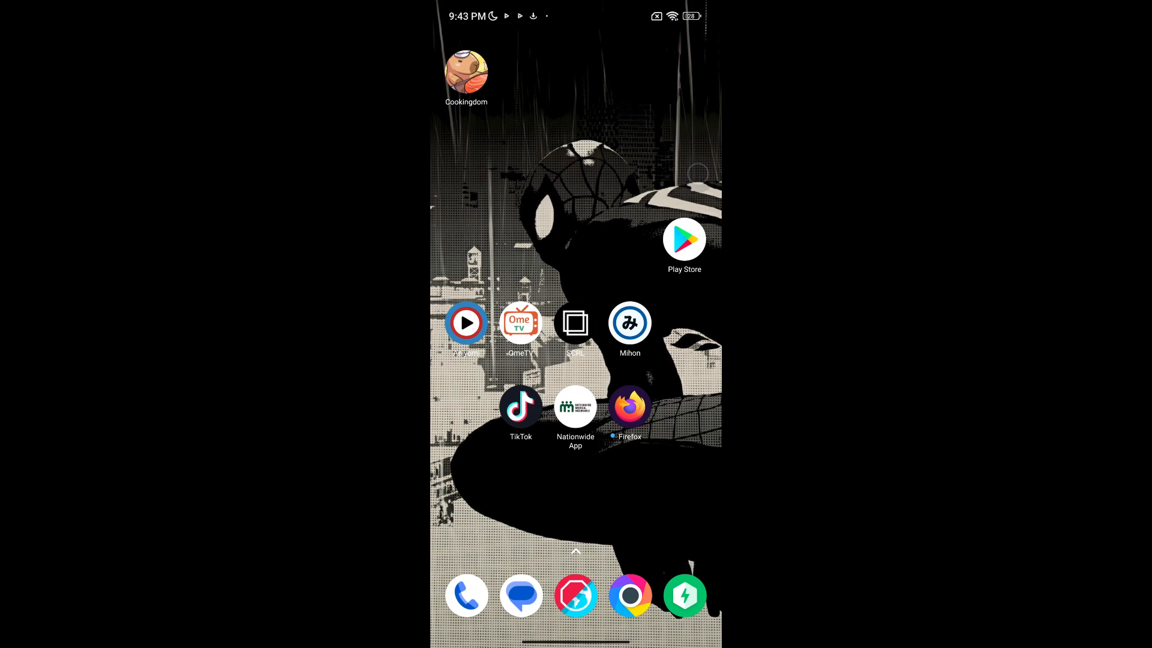
- Launch Firefox from the Android home screen to reach its welcome screen
{"action": "left_click", "coordinate": [629, 405]}
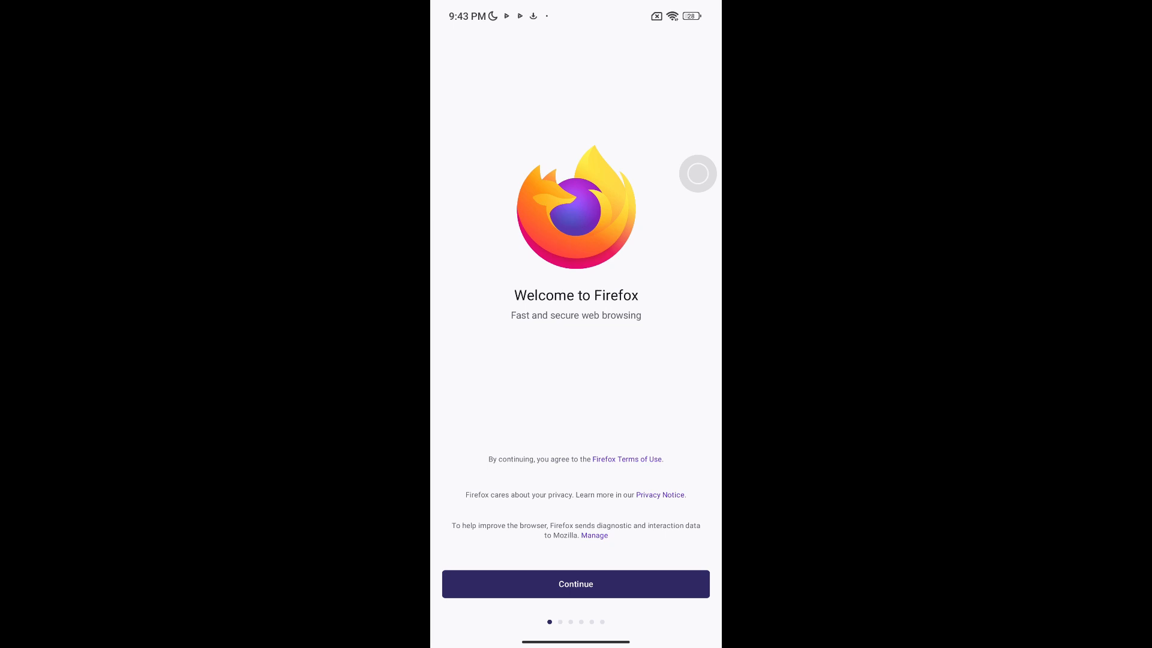
- Skip the Firefox welcome screen and bring up the main menu from the homepage
{"action": "left_click", "coordinate": [575, 584]}
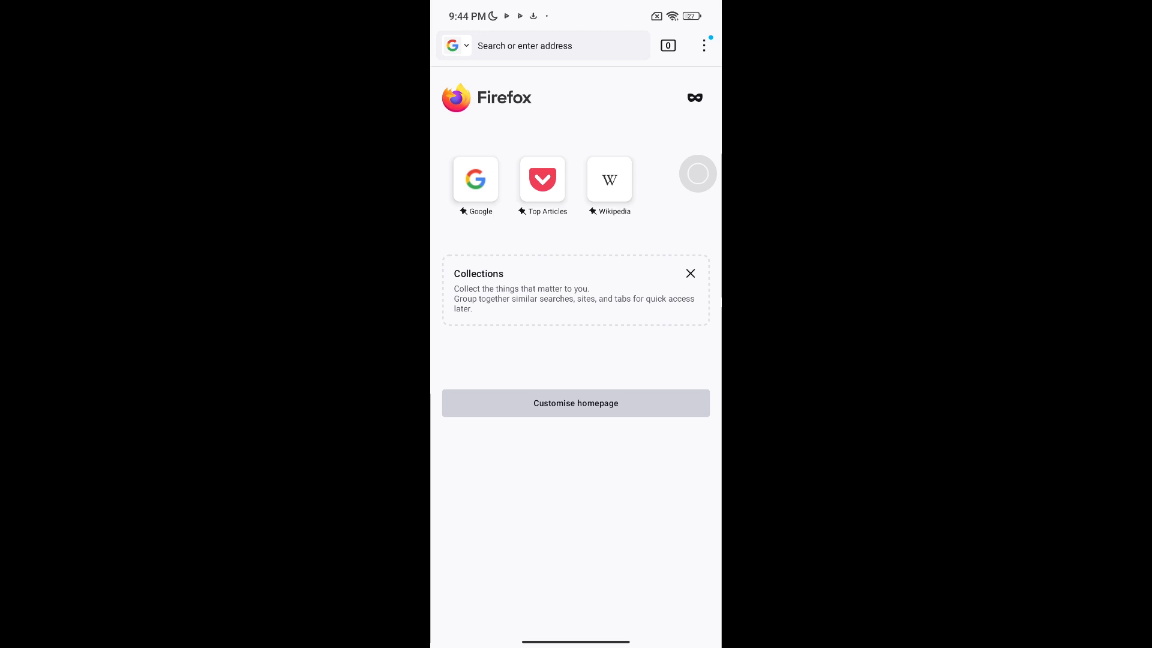
{"action": "left_click", "coordinate": [702, 45]}
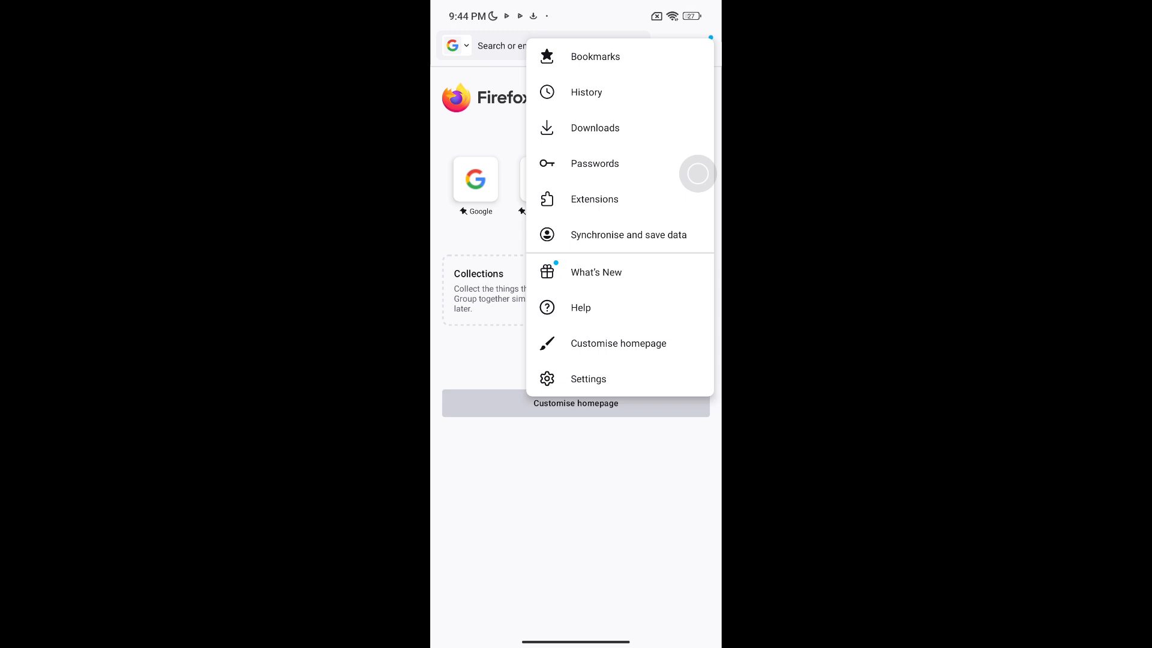
- Go to the recommended Extensions list and begin installing uBlock Origin
{"action": "left_click", "coordinate": [593, 199]}
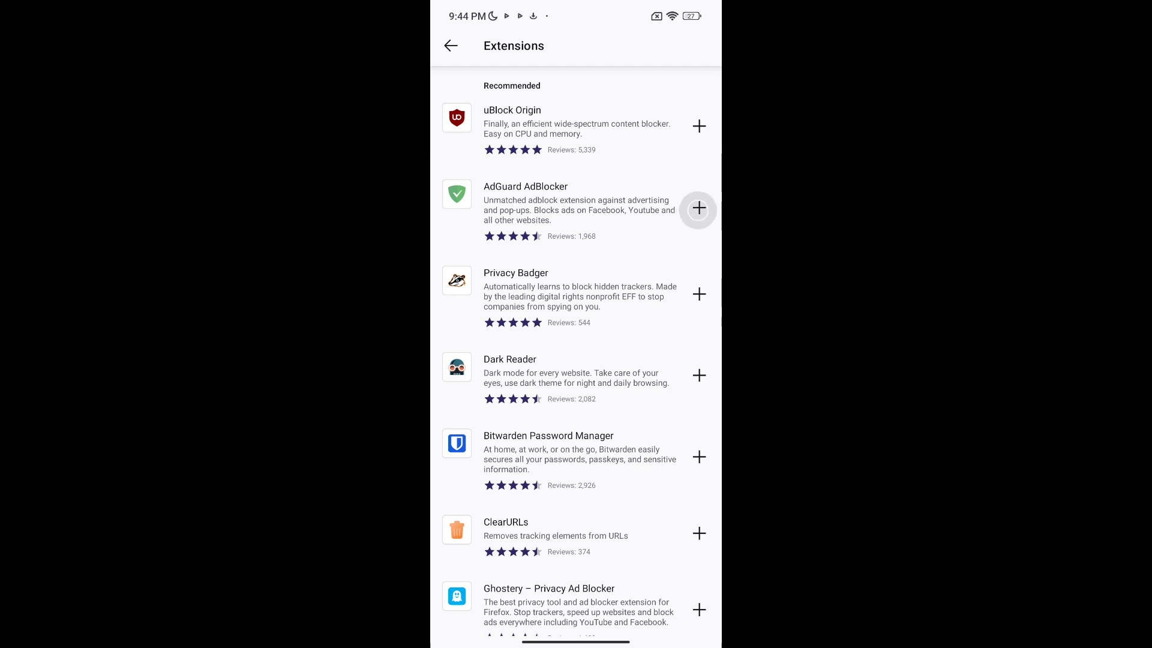
{"action": "left_click", "coordinate": [698, 125]}
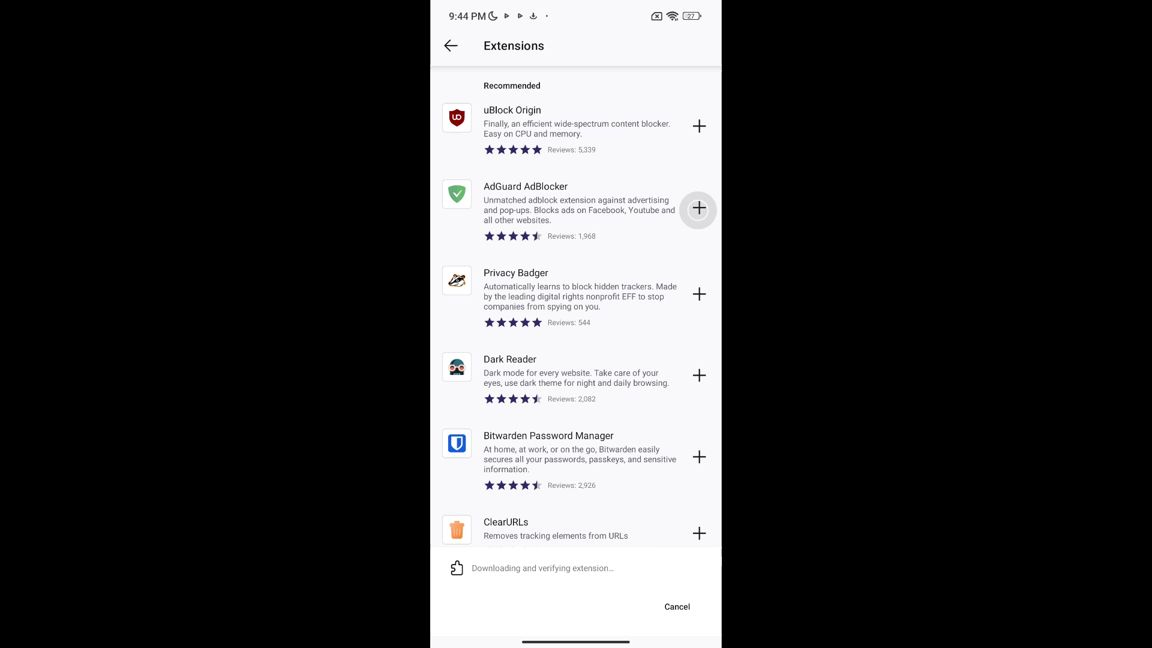
- Approve uBlock Origin's permissions and dismiss the 'added to Firefox' confirmation
{"action": "left_click", "coordinate": [697, 125]}
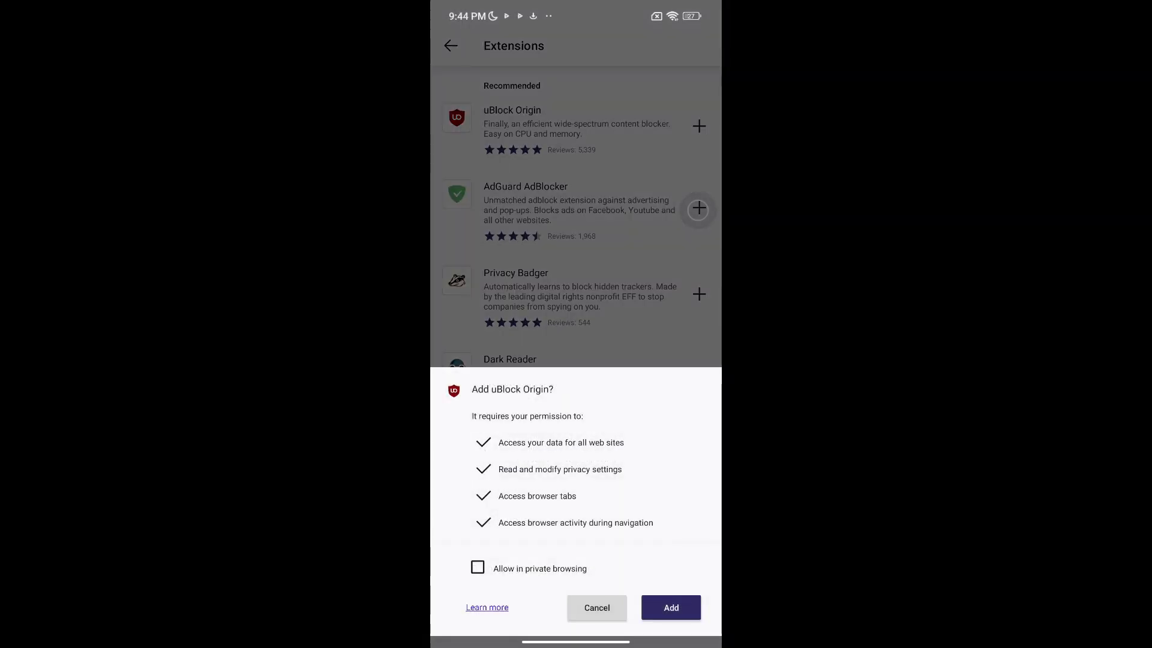
{"action": "left_click", "coordinate": [669, 608]}
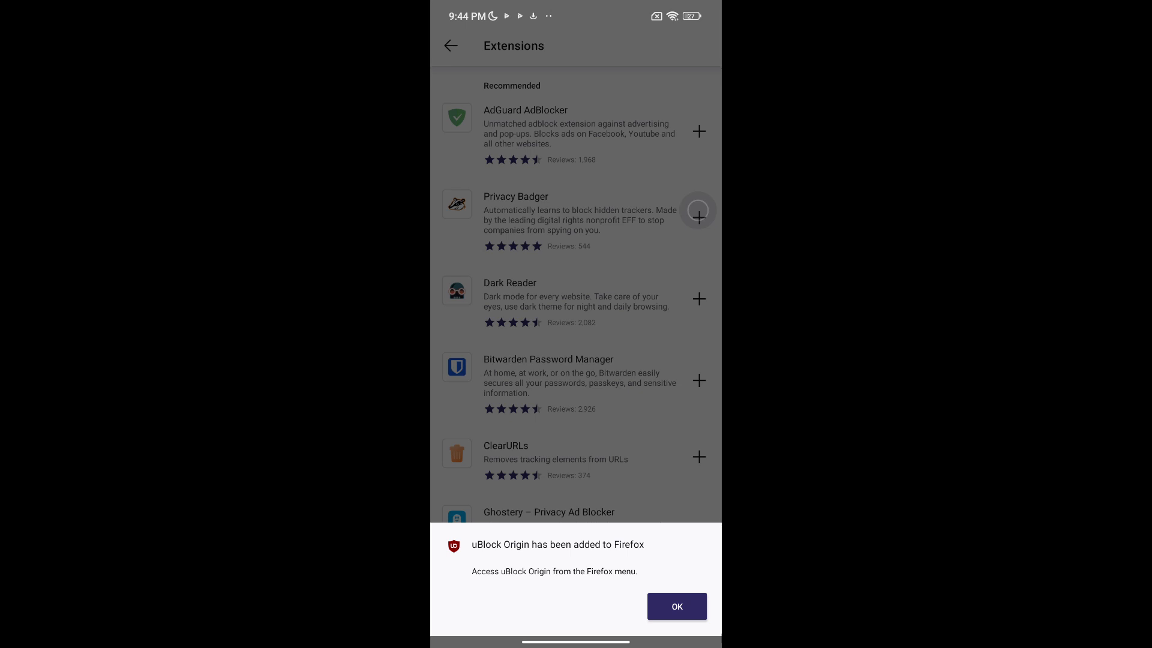
{"action": "left_click", "coordinate": [675, 606]}
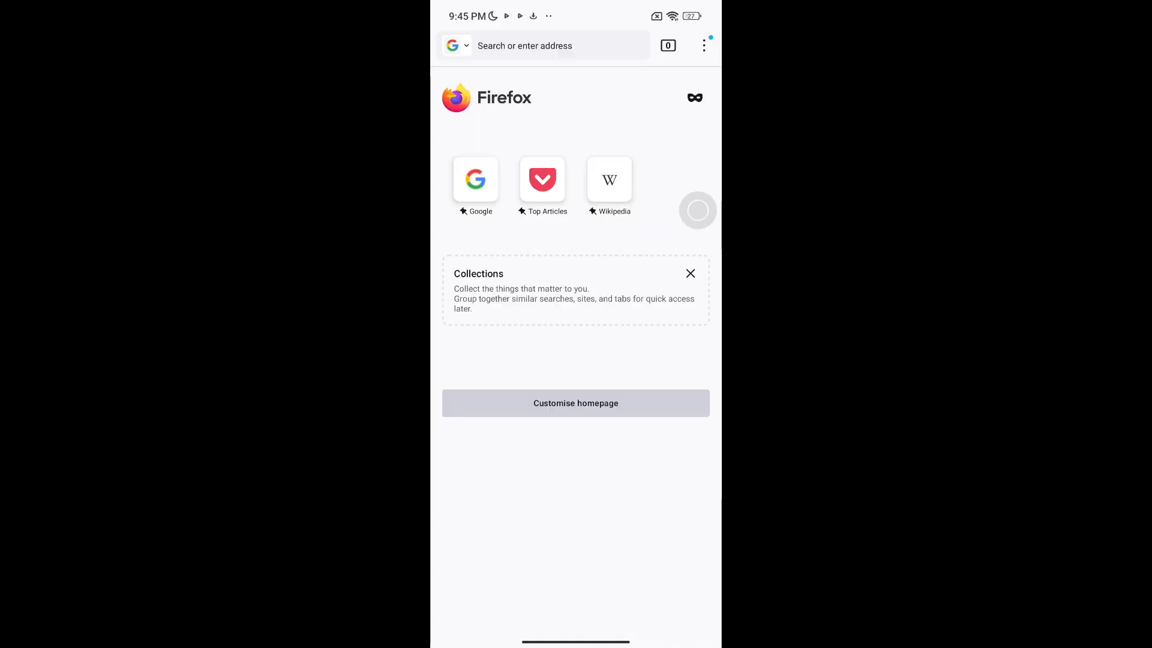